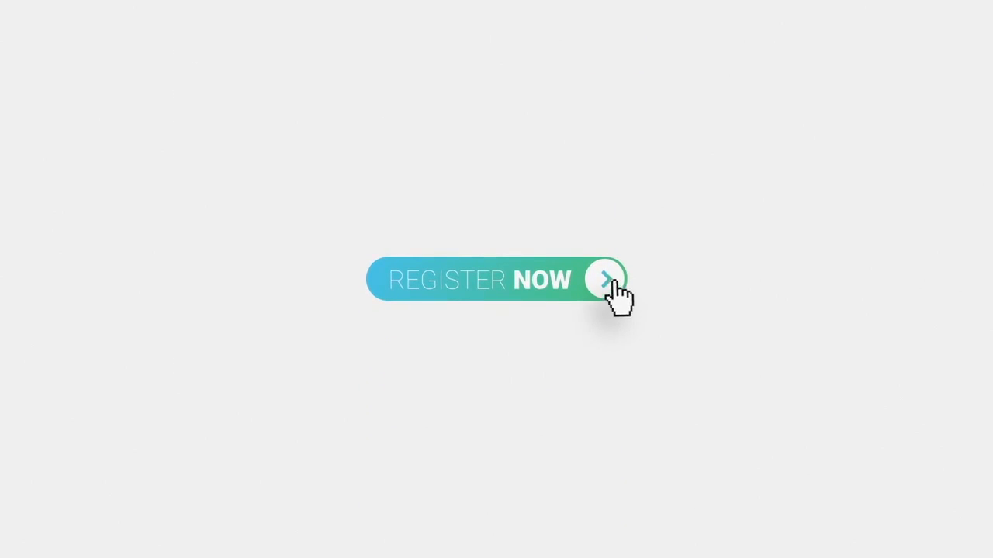
- Advance the promo from the Register Now button into the blue-green gradient scene with the wireframe mesh
{"action": "left_click", "coordinate": [605, 279]}
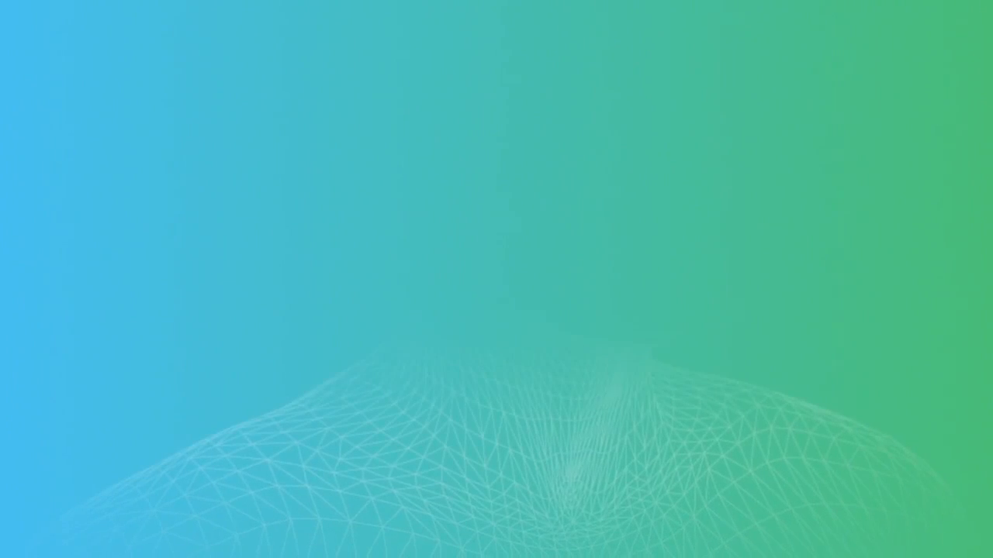